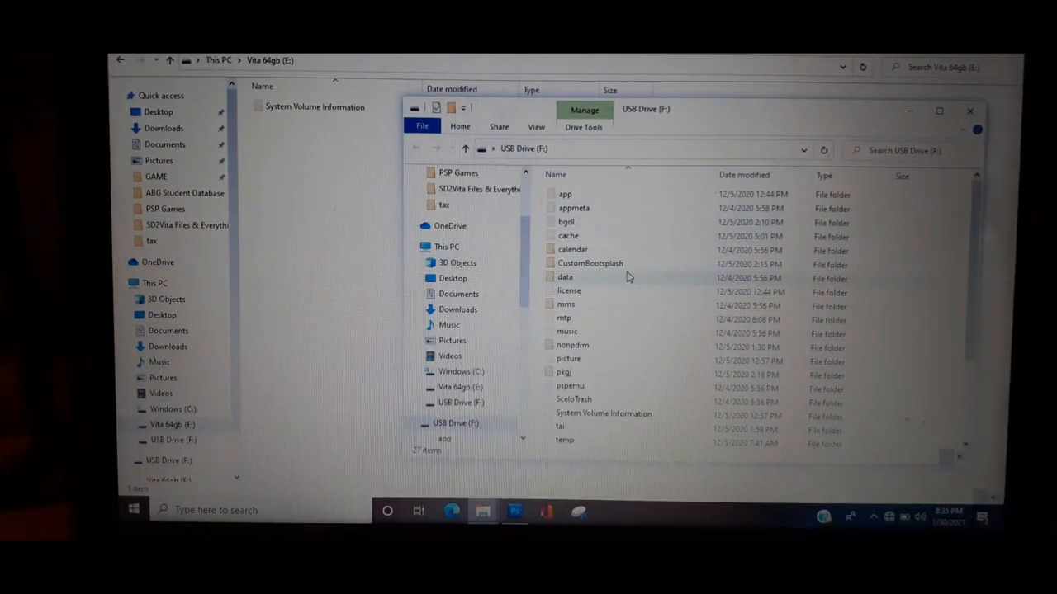
# Select every item on the USB Drive (F:) for copying.
pyautogui.click(565, 277)
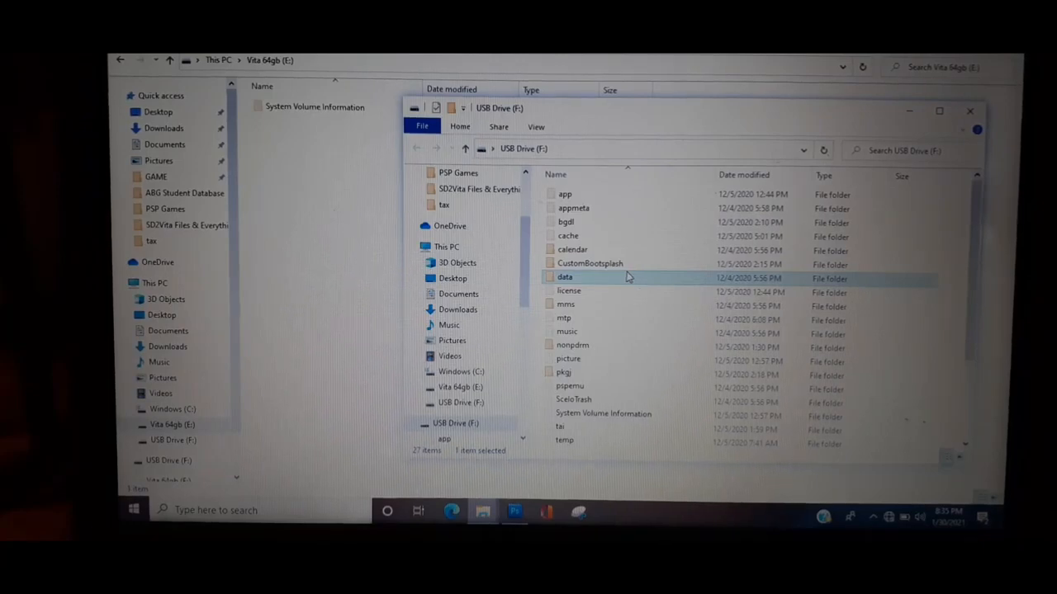
pyautogui.press('ctrl+a')
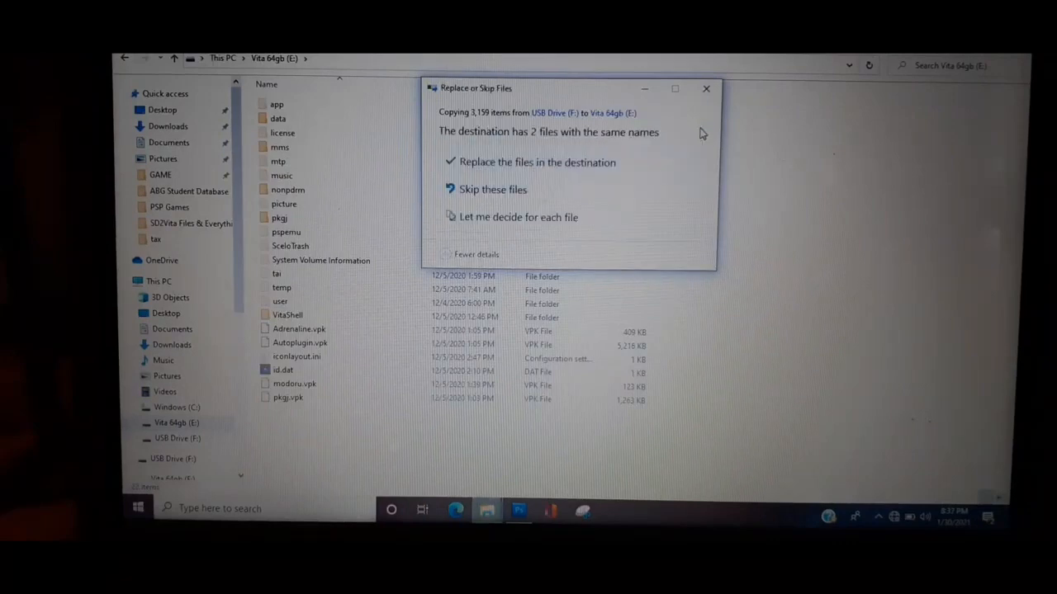
# Replace the 2 same-named files in the Vita 64gb destination.
pyautogui.click(537, 162)
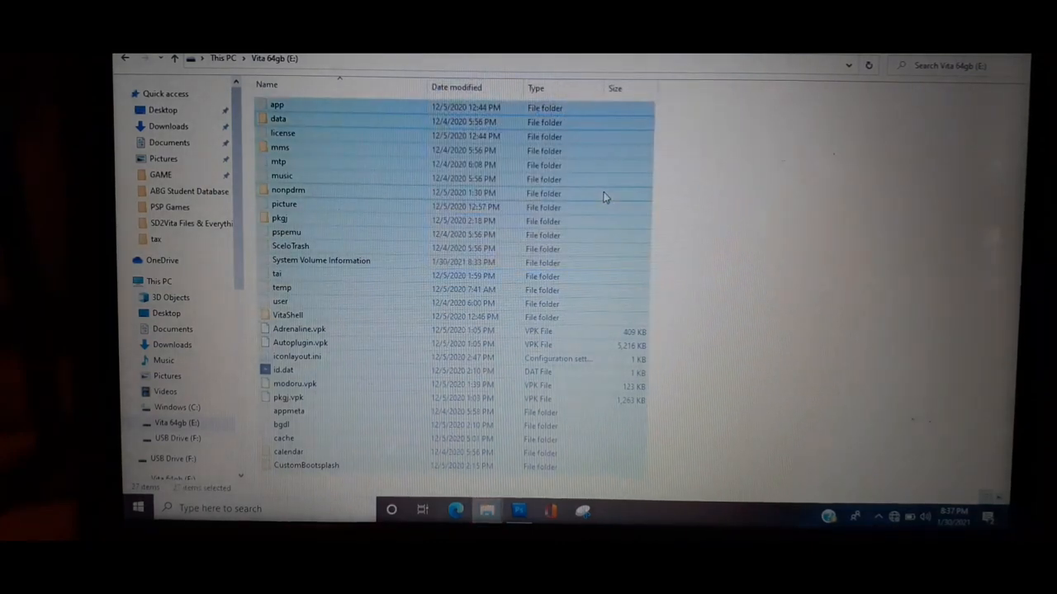
pyautogui.moveTo(689, 197)
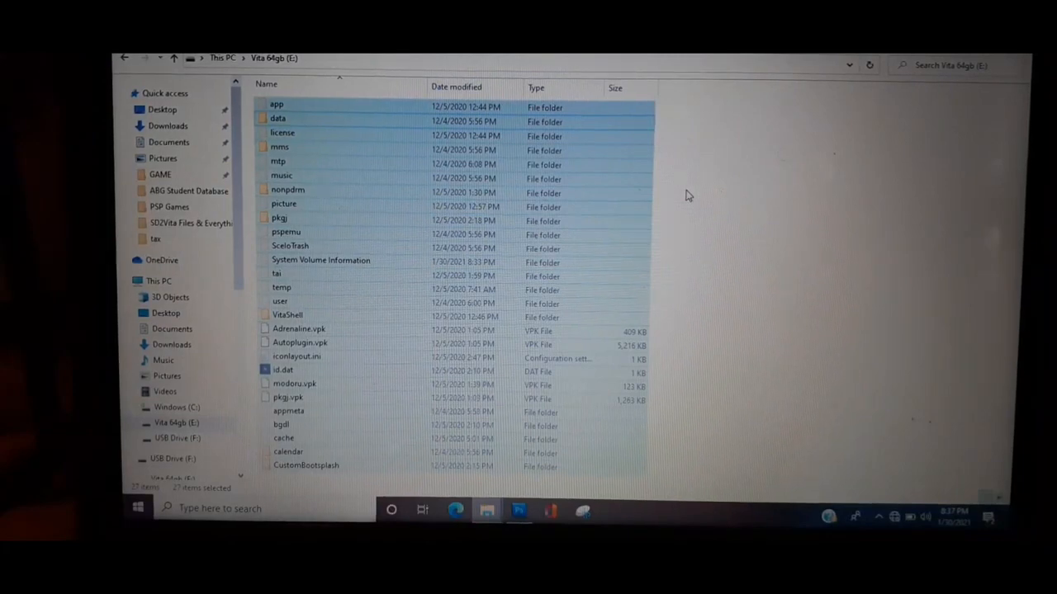